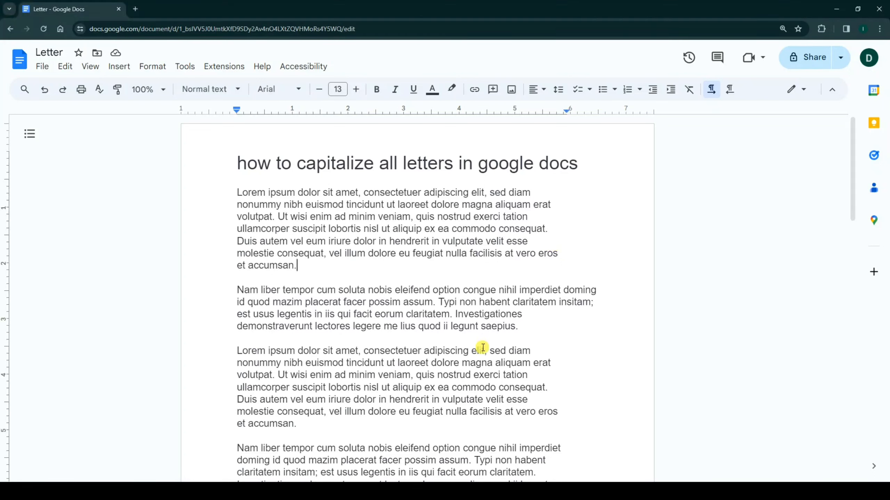
Select the entire Letter document, title through every paragraph, with Ctrl+A.
key(ctrl+a)
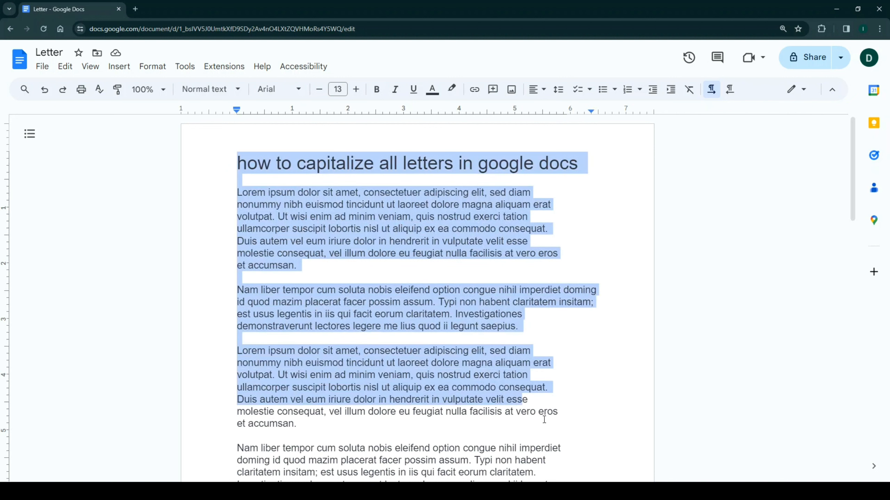
click(365, 265)
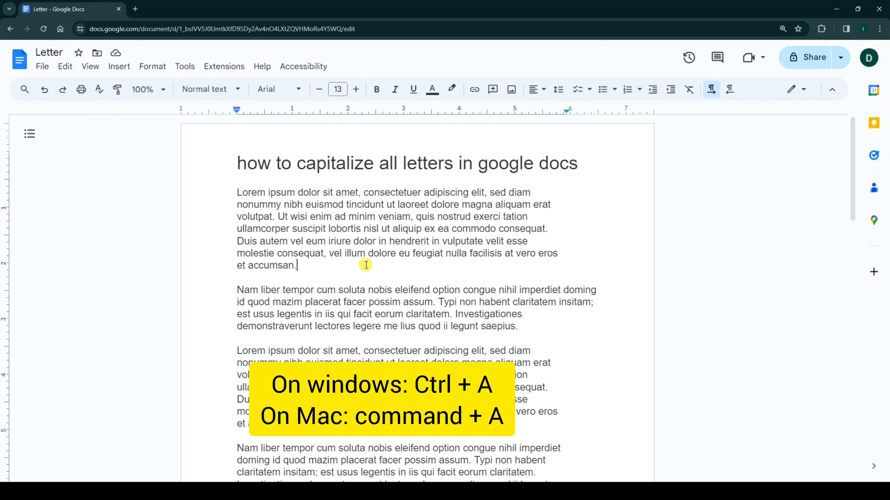
key(ctrl+a)
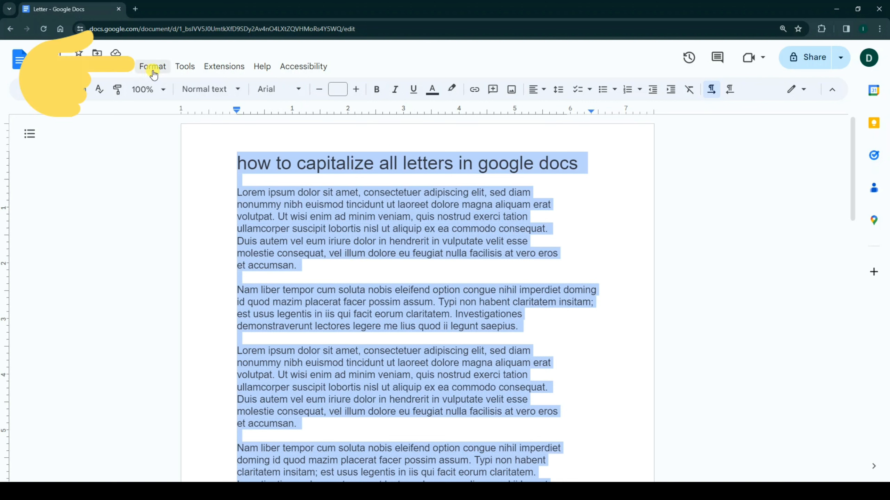
Apply Title Case to the selected document text from the Format menu's Capitalization options.
click(152, 66)
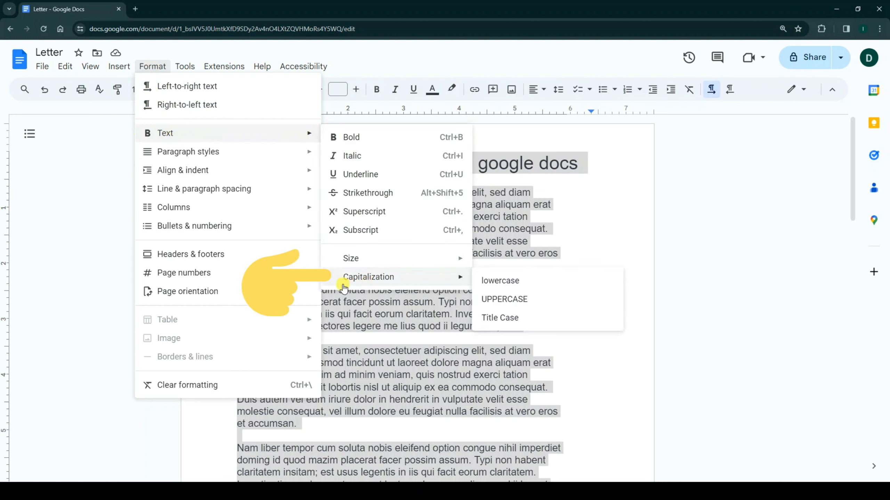
mouse_move(485, 281)
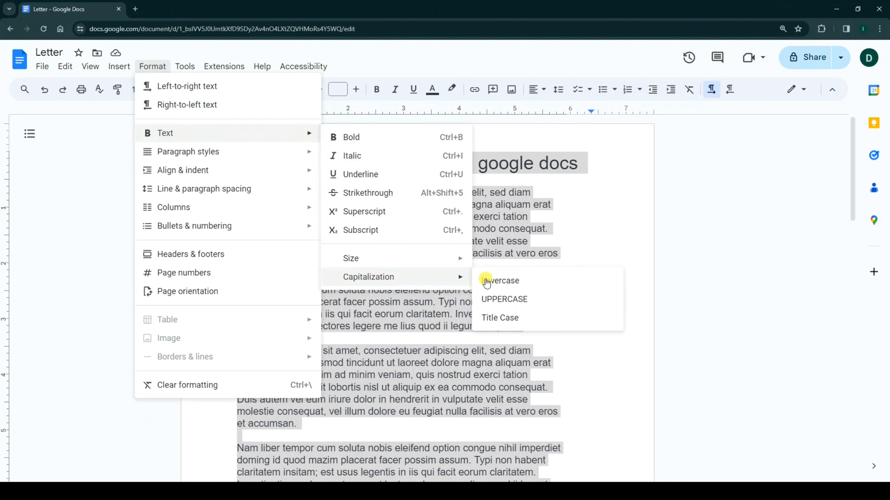
mouse_move(500, 281)
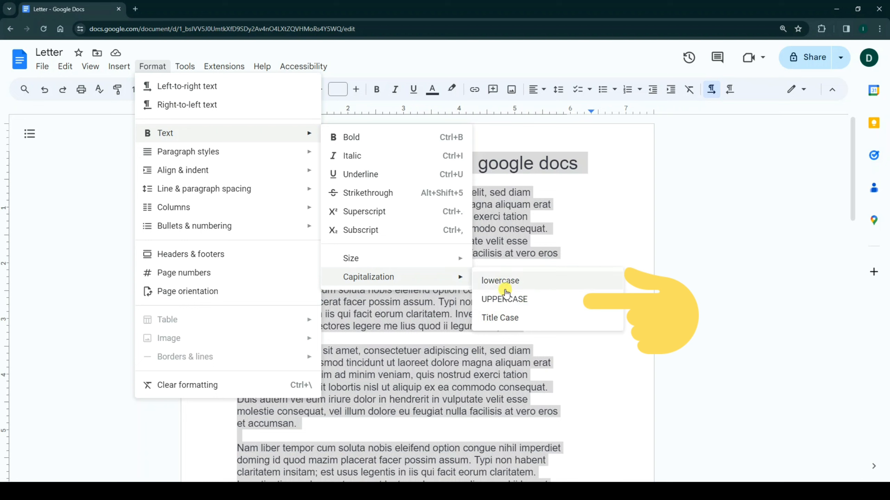
mouse_move(490, 299)
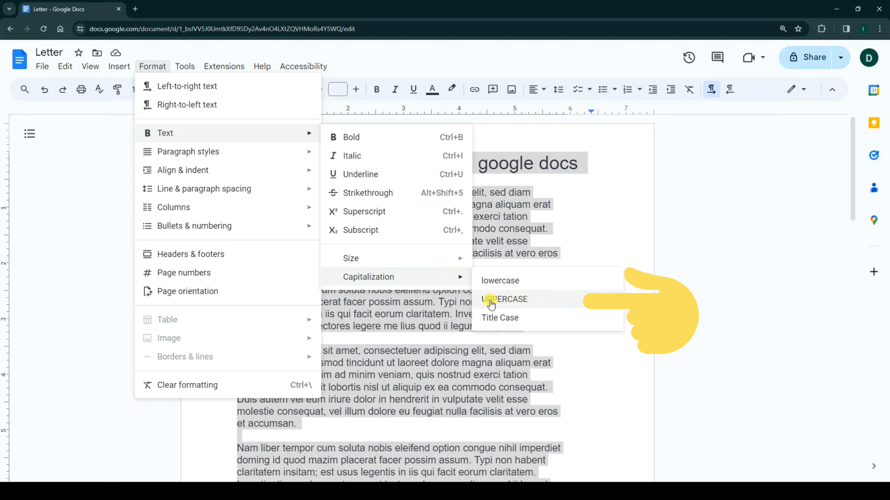
mouse_move(524, 328)
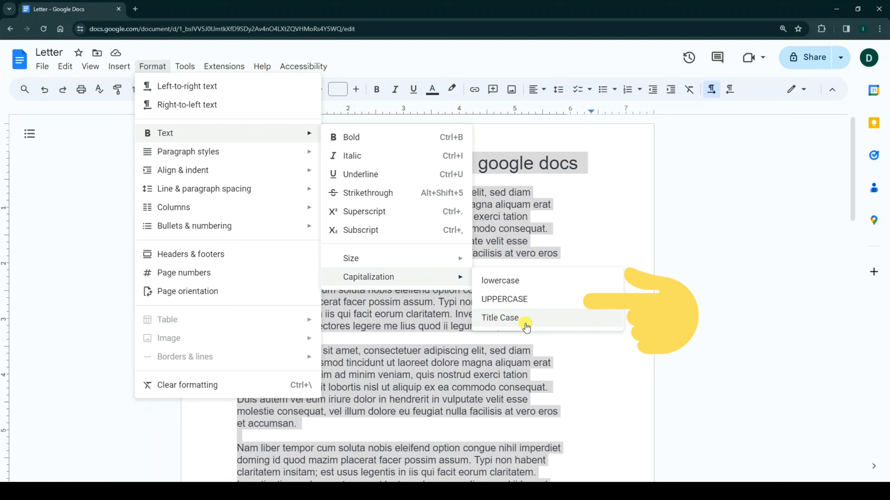
mouse_move(518, 314)
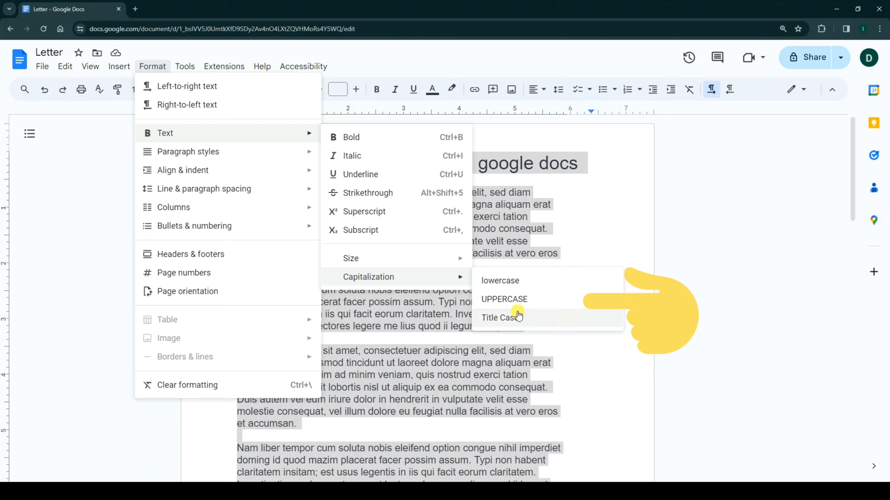
mouse_move(502, 321)
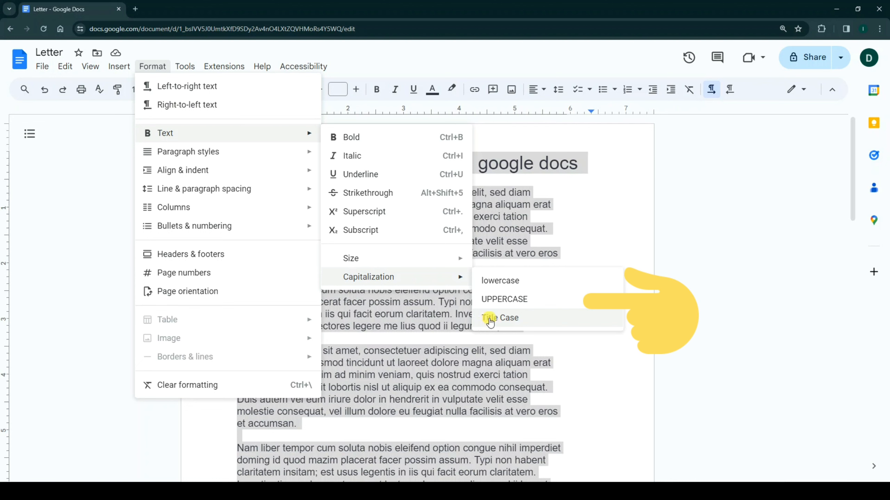
click(507, 317)
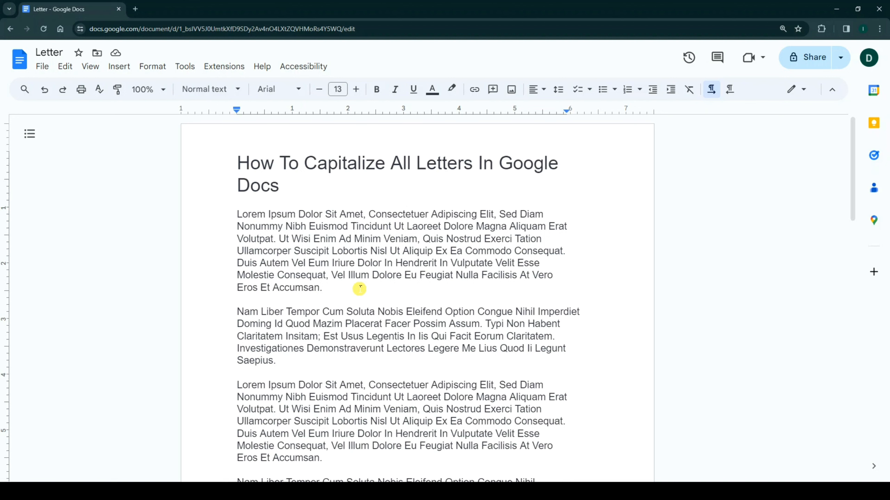
Select all the document text and change its capitalization to UPPERCASE.
key(ctrl+a)
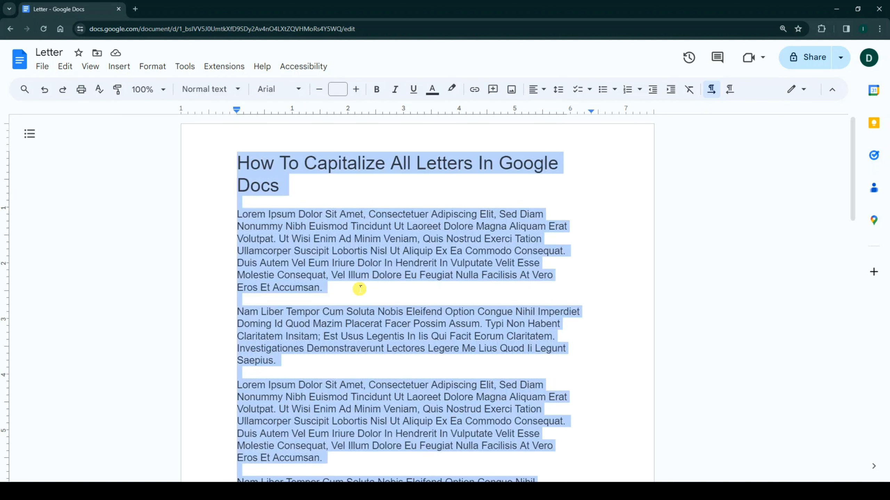
click(152, 66)
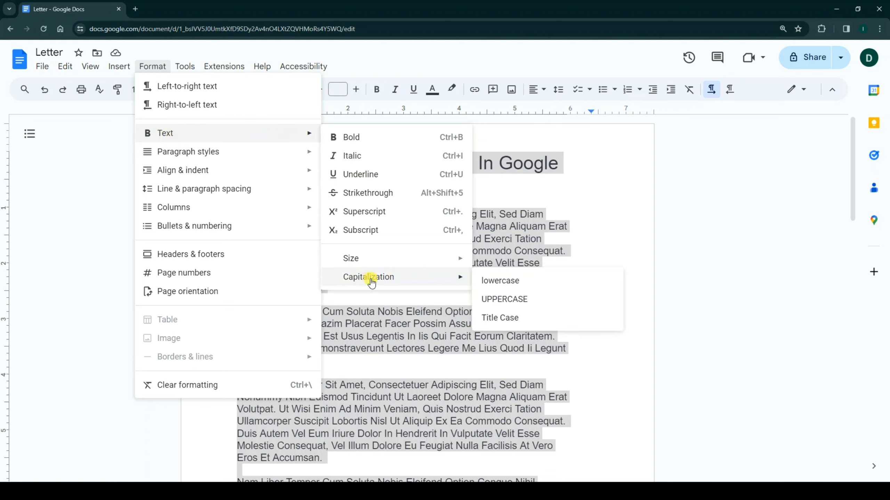
mouse_move(502, 302)
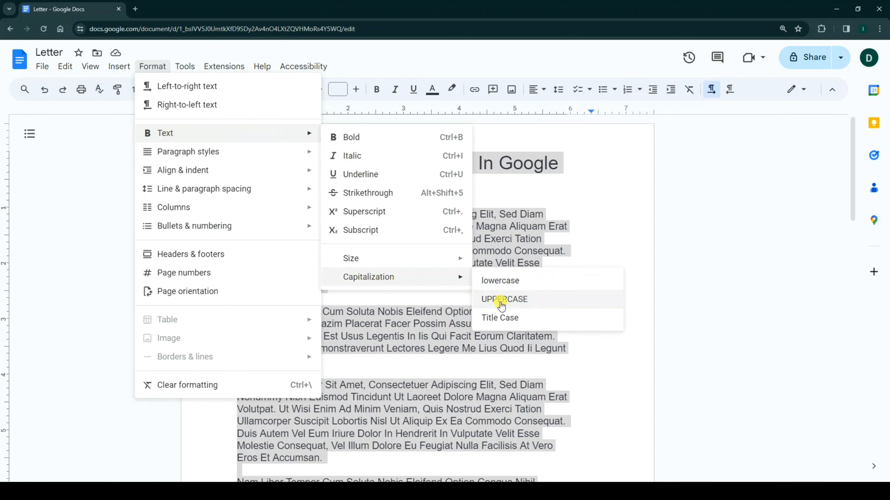
click(503, 299)
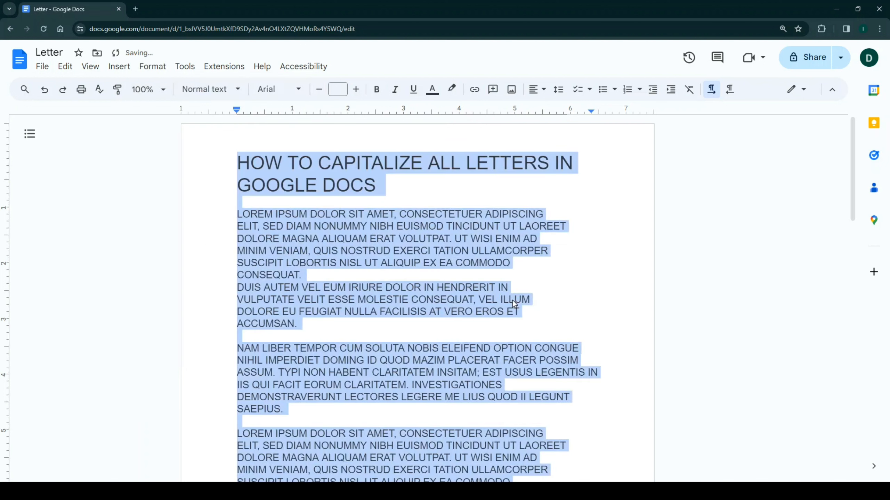